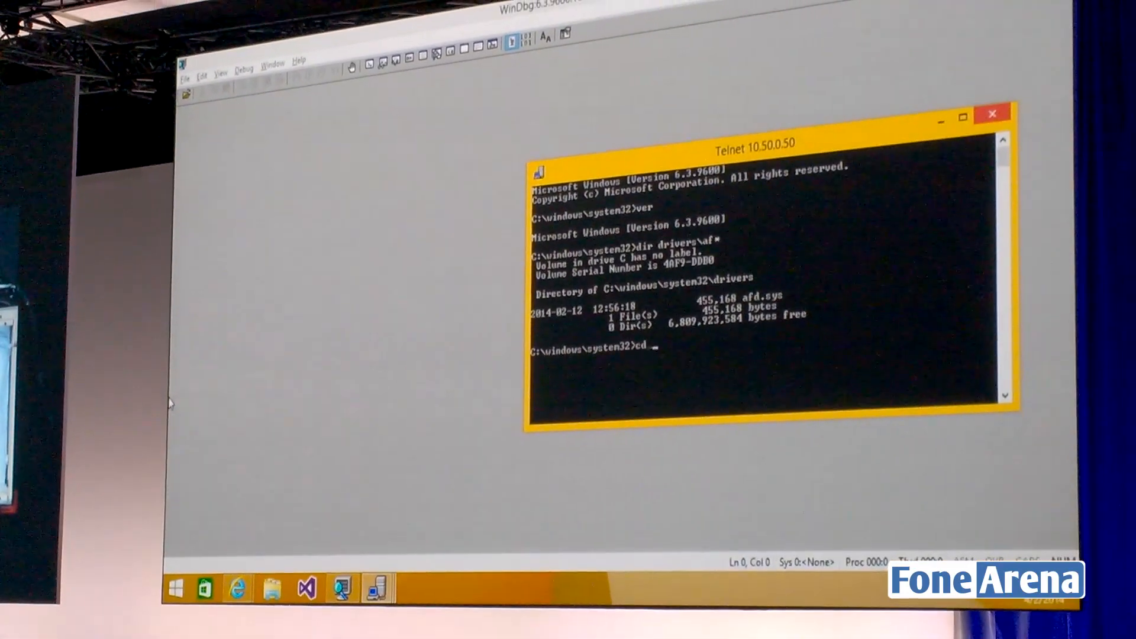
# - Run the program from the \pian folder over Telnet, then launch Visual Studio Ultimate 2013
pyautogui.write('\\pian')
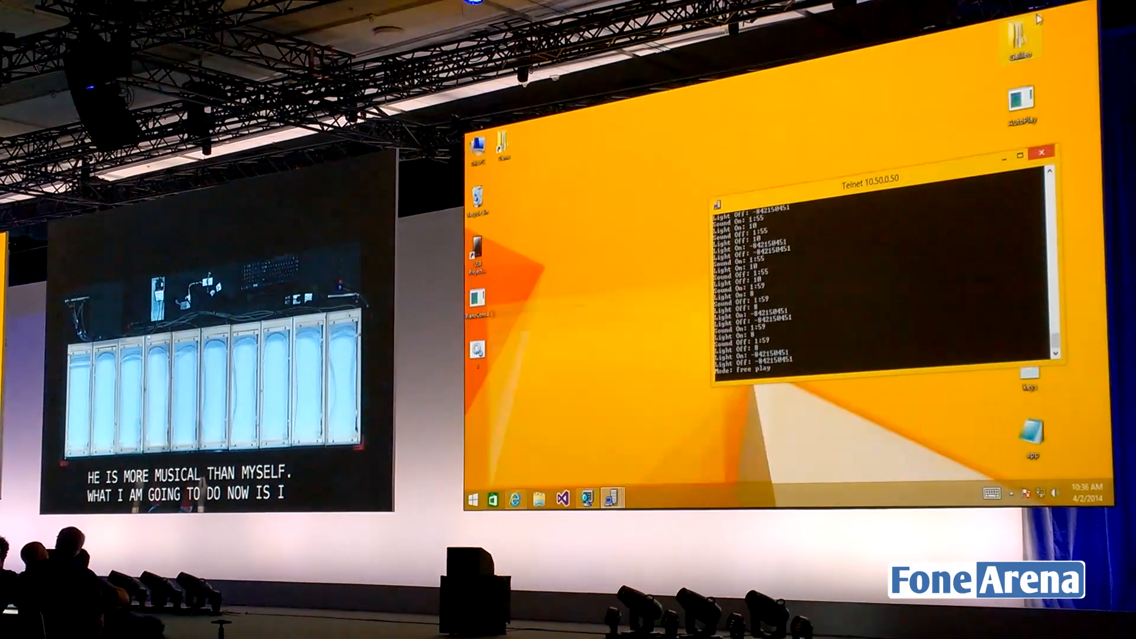
pyautogui.click(562, 501)
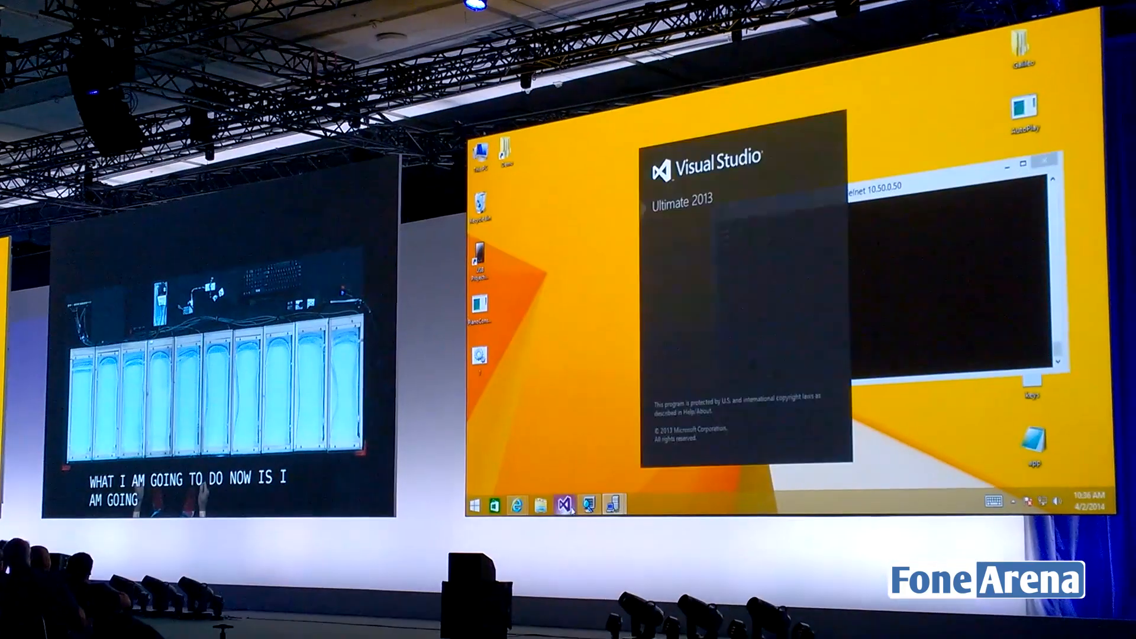